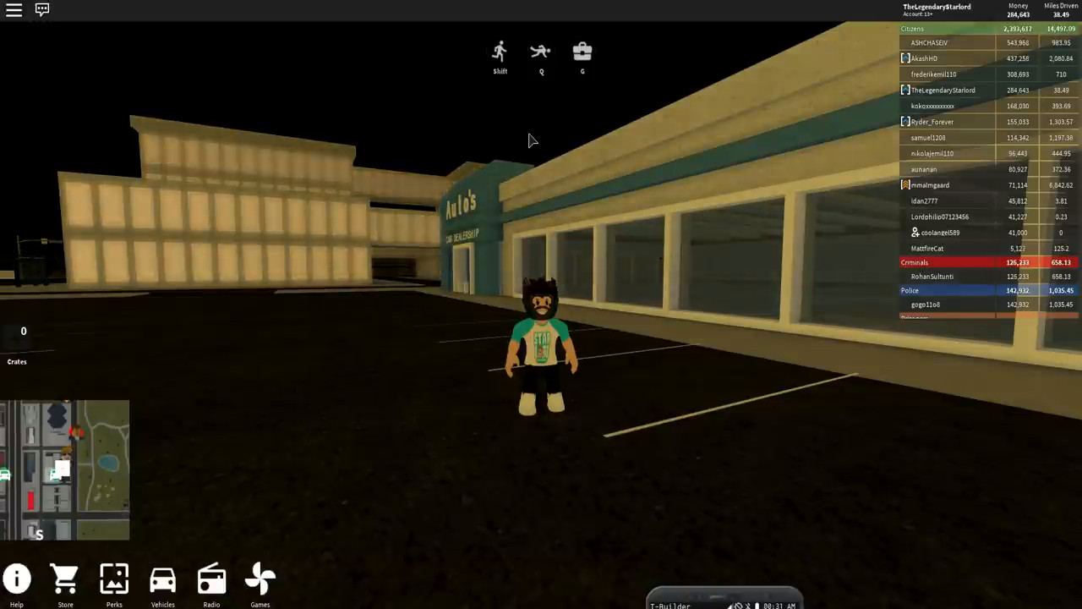
mouse_move(729, 378)
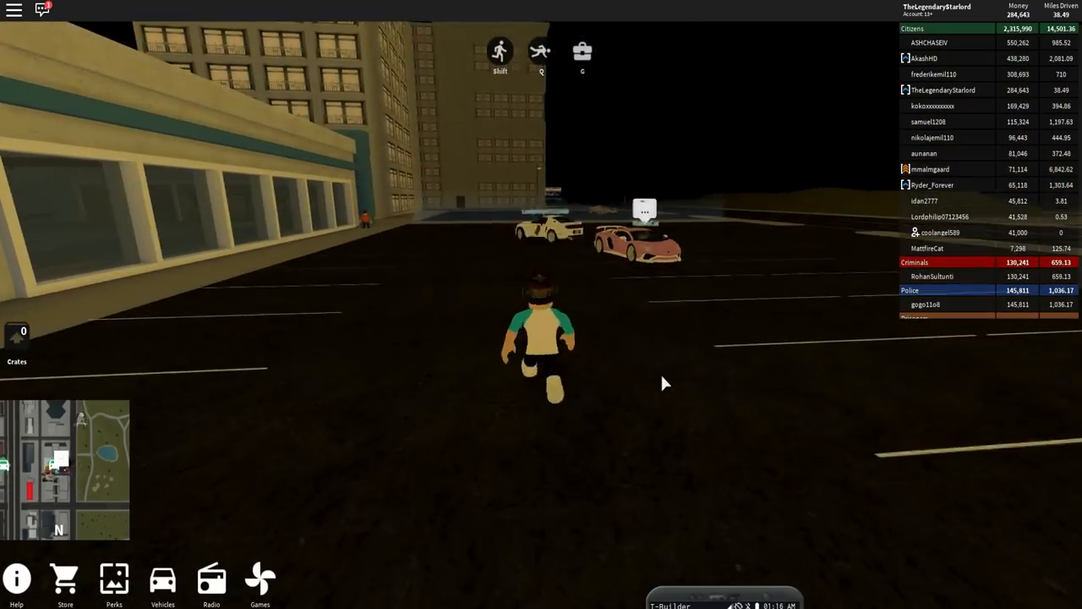
Run the avatar along the storefront to the dealership entrance beside the orange supercar.
key(w)
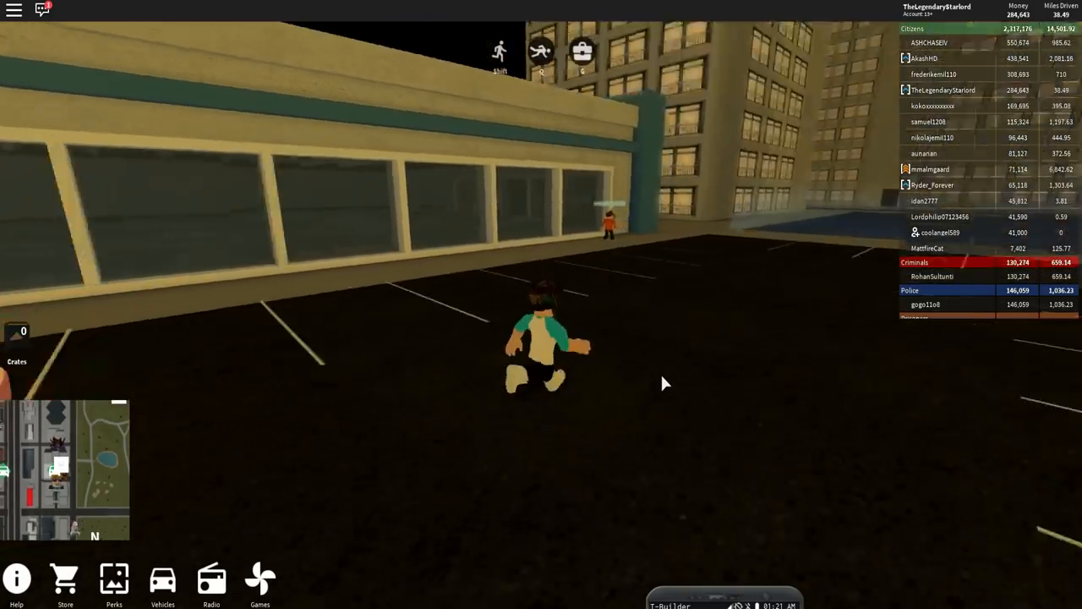
mouse_move(664, 383)
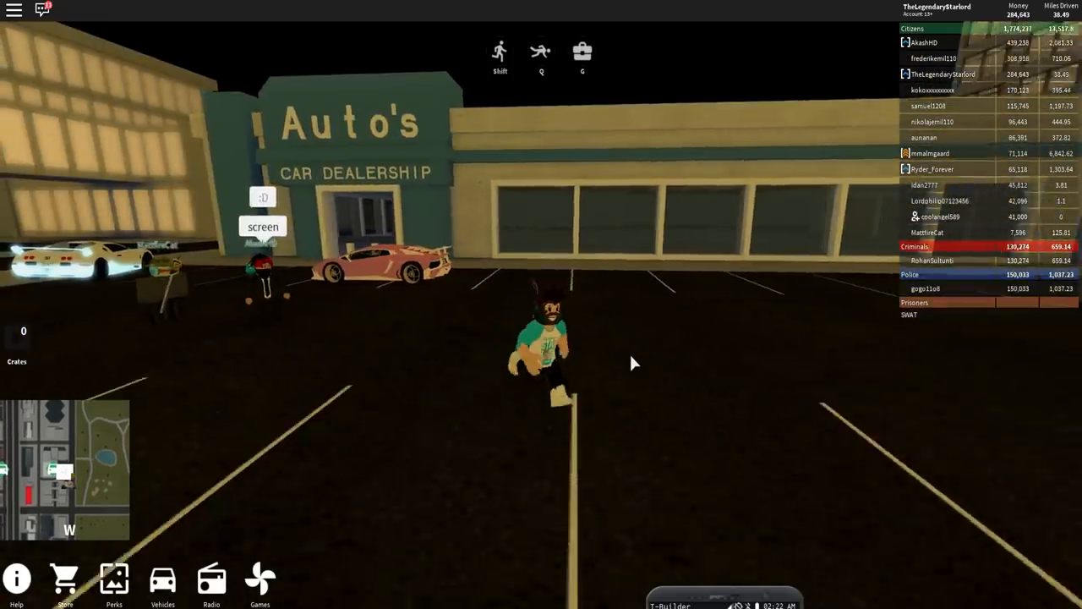
Run the avatar across the dealership lot toward the street edge.
key(w)
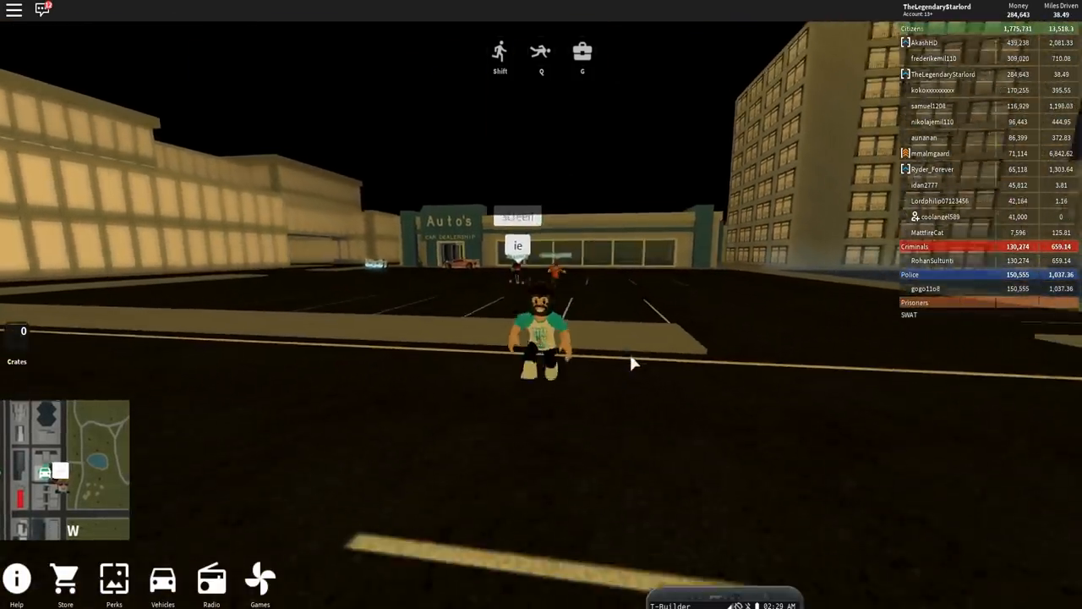
key(w)
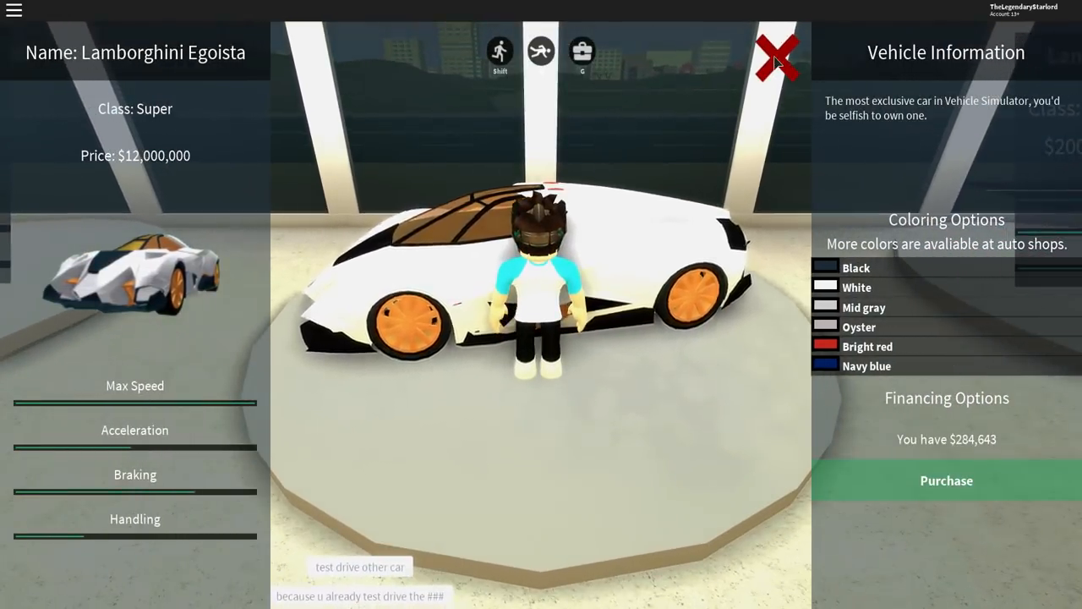
Open the Agera R's $1,600,000 Vehicle Information panel at the dealership.
click(776, 55)
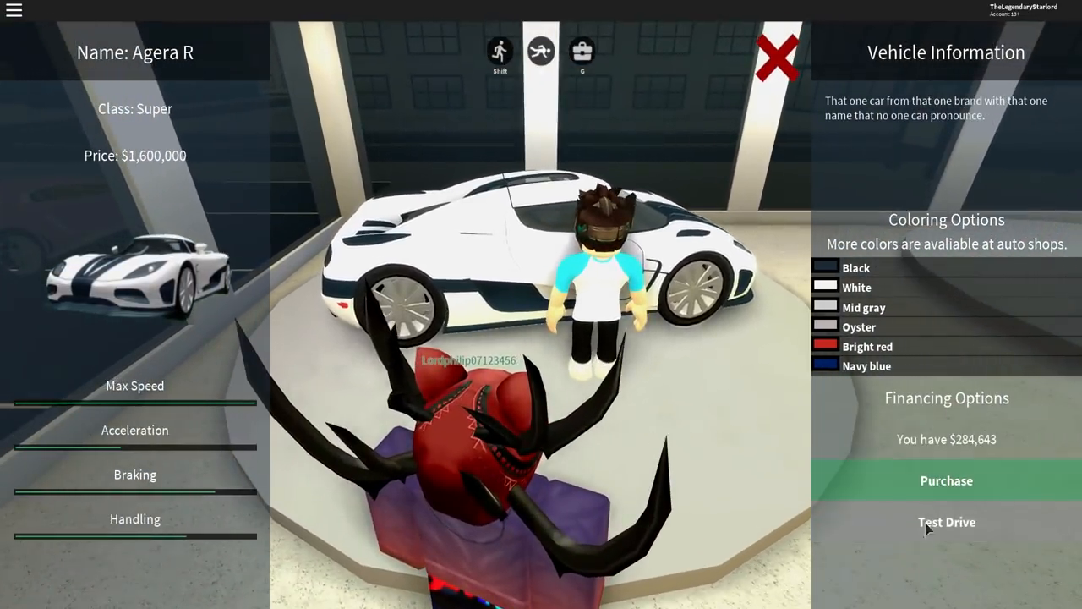
click(947, 522)
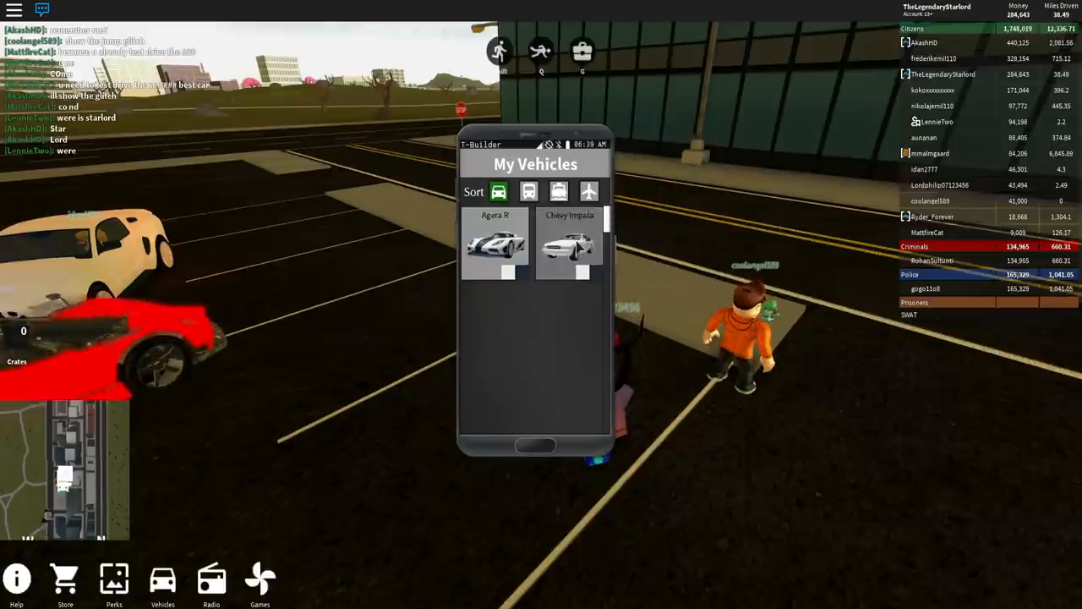
Open My Vehicles, listing the Agera R and Chevy Impala, and pick the Agera R.
click(495, 245)
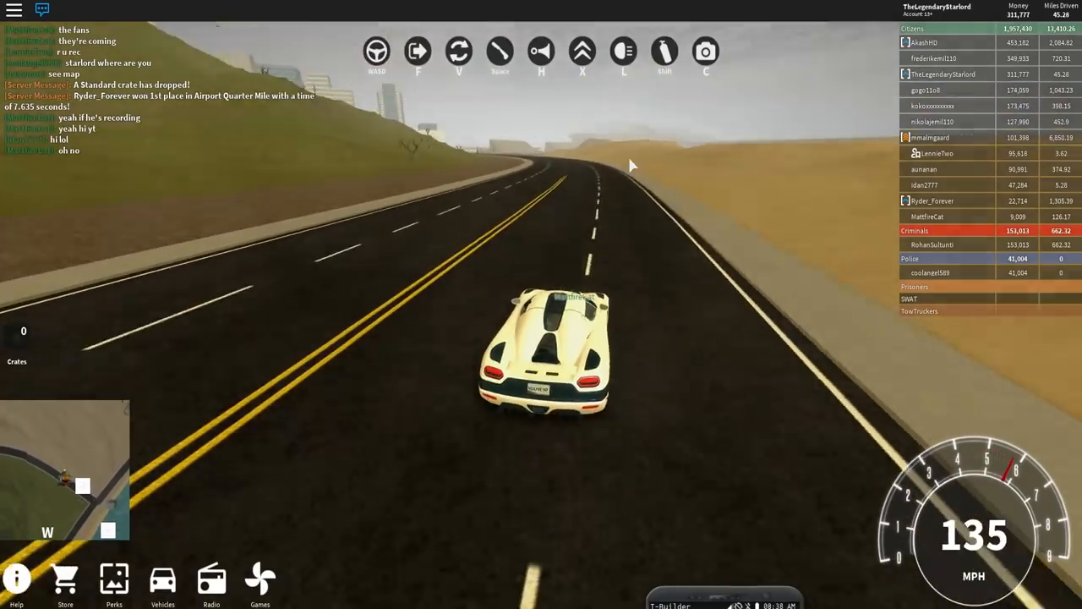
Accelerate the Agera R to about 135 mph along the desert highway.
key(w)
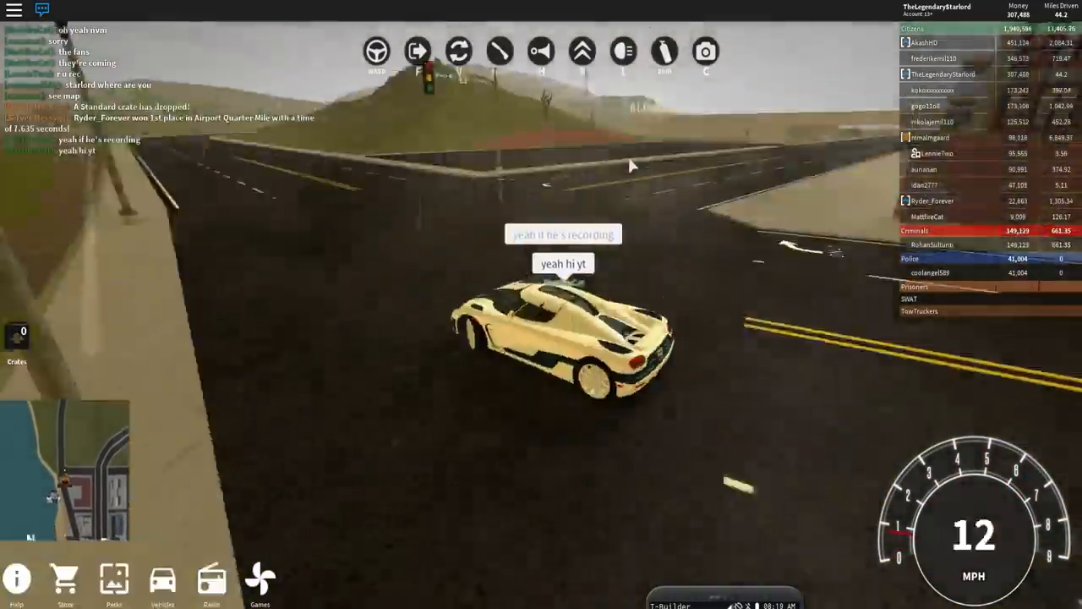
Accelerate the Agera R out of the intersection back to 124 mph under the overpass.
key(w)
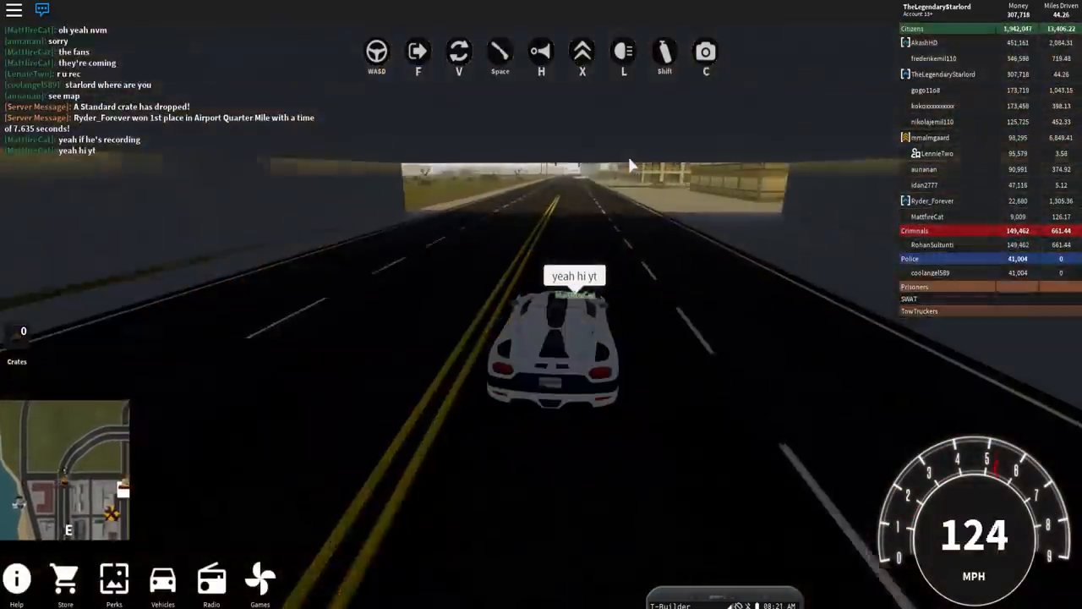